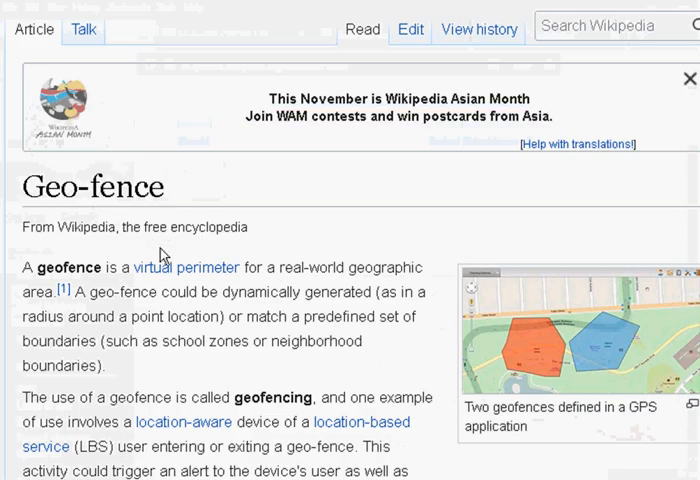
{"action": "mouse_move", "coordinate": [272, 270]}
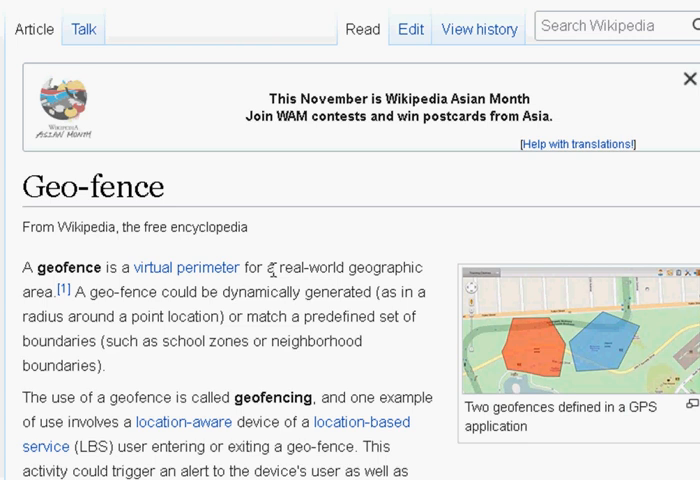
{"action": "mouse_move", "coordinate": [540, 356]}
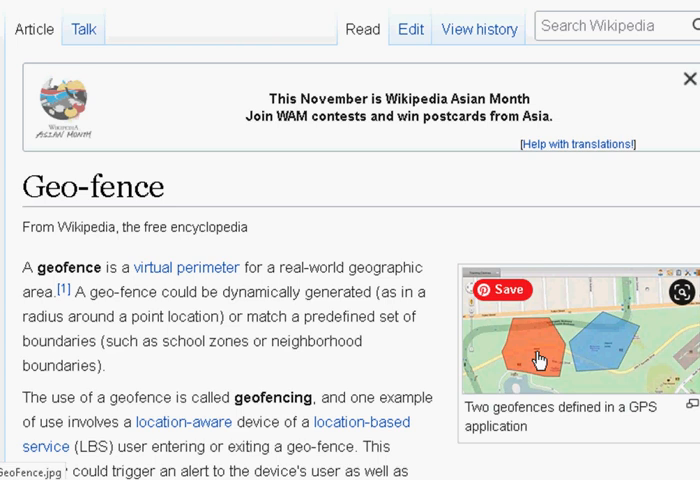
{"action": "mouse_move", "coordinate": [378, 264]}
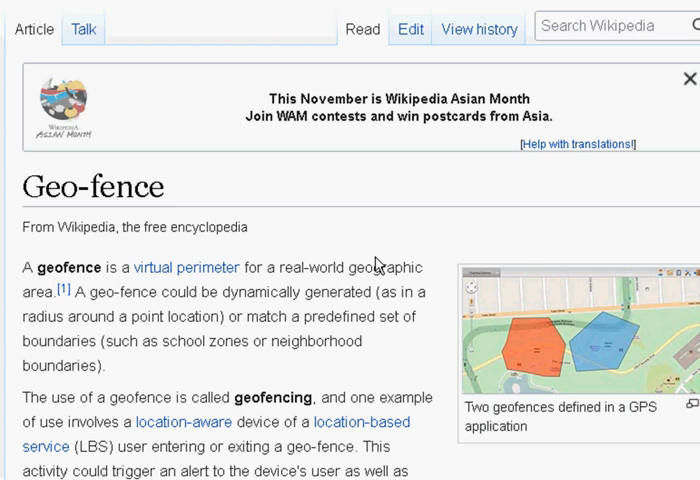
- Switch to the browser tab with the Node-RED worldmap page showing the full area map
{"action": "left_click", "coordinate": [390, 36]}
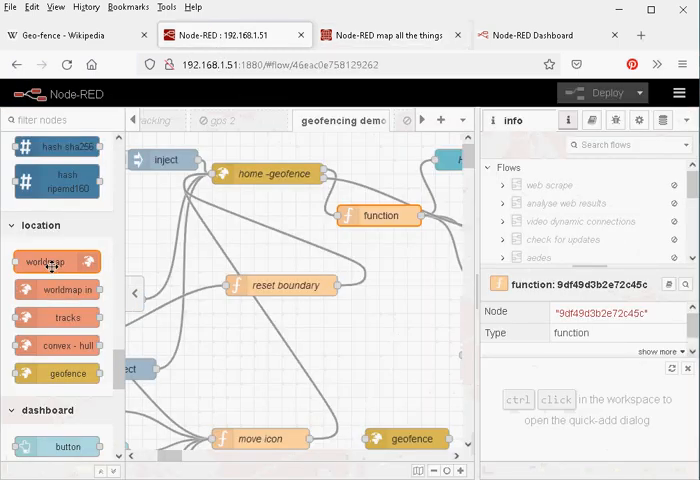
{"action": "mouse_move", "coordinate": [72, 402]}
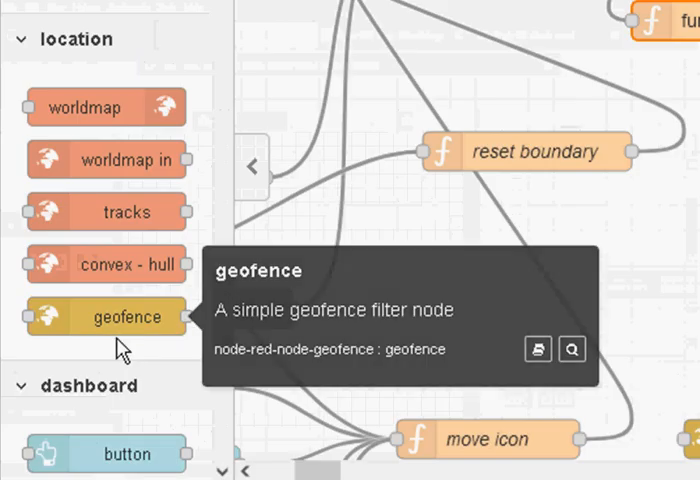
{"action": "mouse_move", "coordinate": [136, 356]}
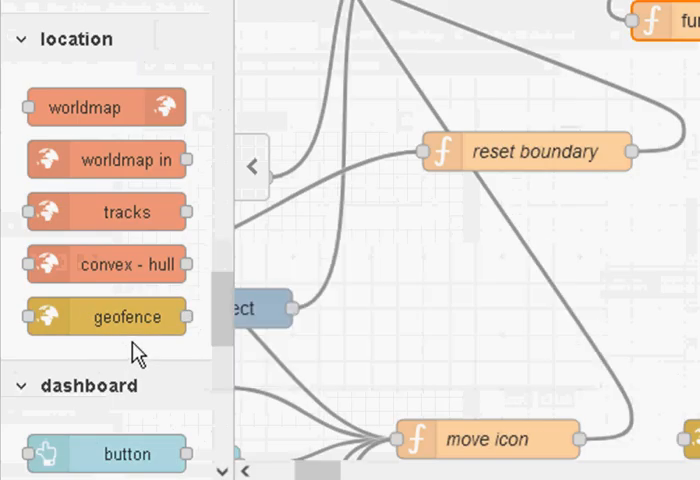
{"action": "mouse_move", "coordinate": [108, 212]}
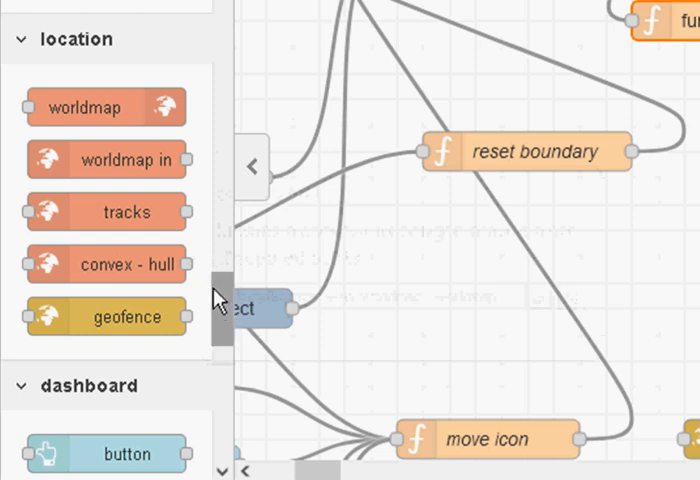
{"action": "scroll", "scroll_direction": "down", "scroll_amount": 3}
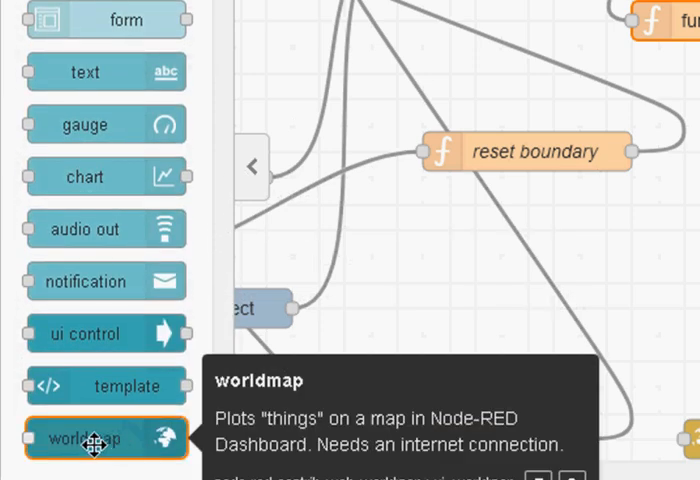
{"action": "mouse_move", "coordinate": [228, 168]}
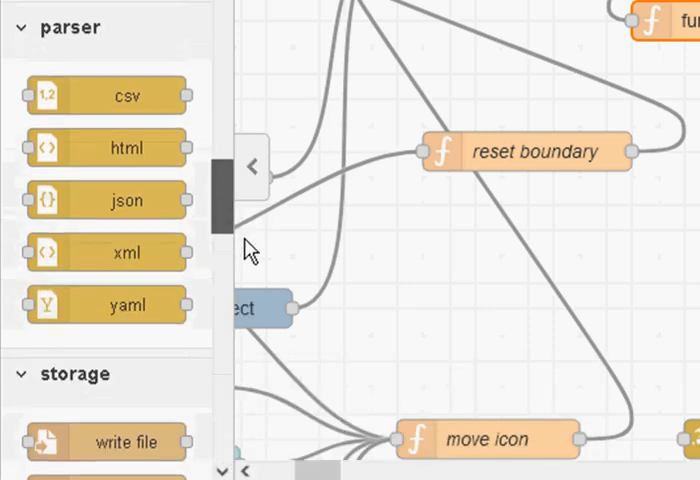
{"action": "scroll", "scroll_direction": "down", "scroll_amount": 3}
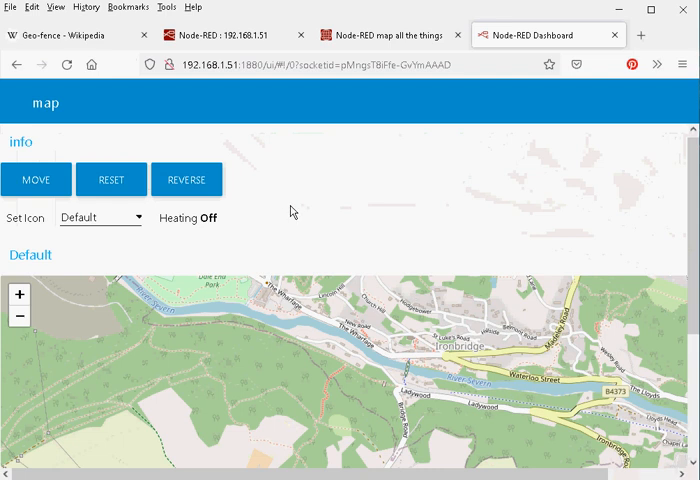
{"action": "mouse_move", "coordinate": [280, 276]}
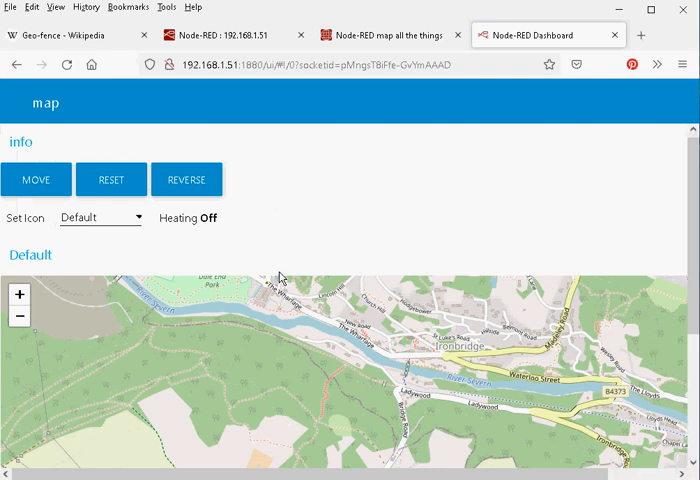
{"action": "mouse_move", "coordinate": [270, 368]}
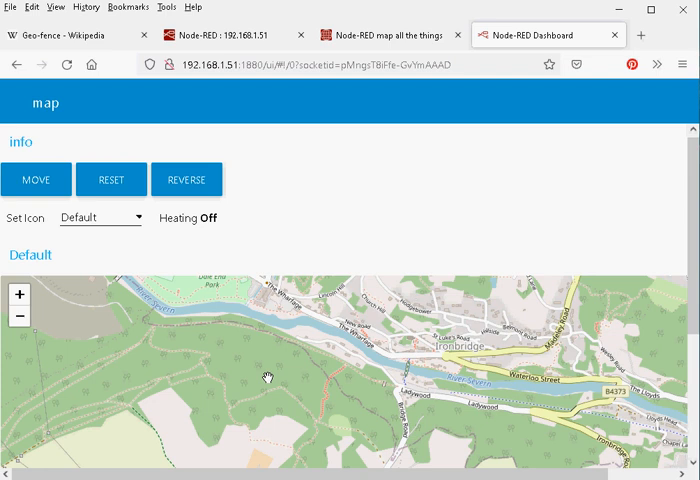
{"action": "mouse_move", "coordinate": [258, 380]}
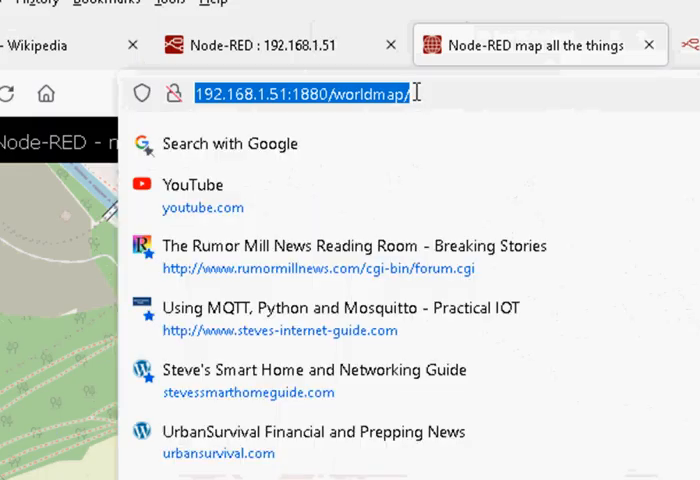
{"action": "key", "text": "Return"}
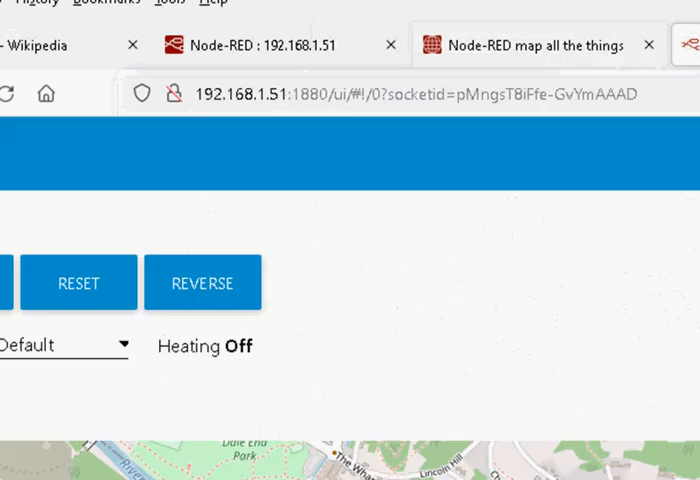
{"action": "left_click", "coordinate": [400, 92]}
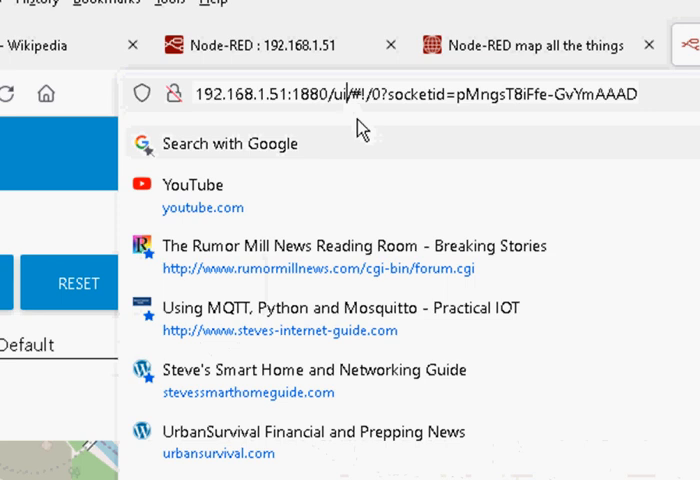
{"action": "key", "text": "Return"}
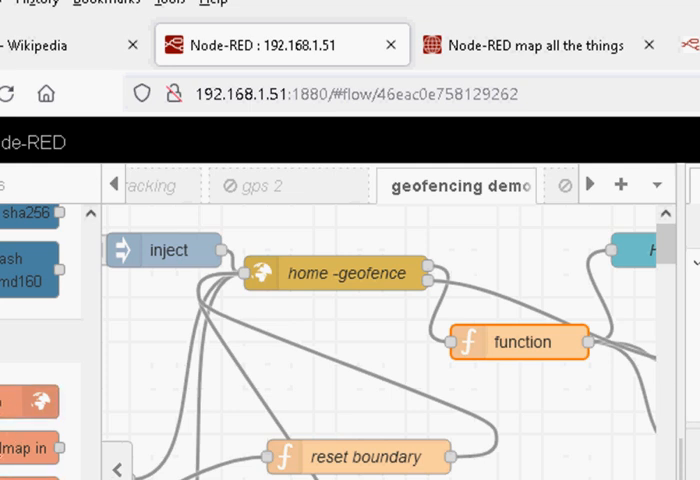
{"action": "mouse_move", "coordinate": [30, 400]}
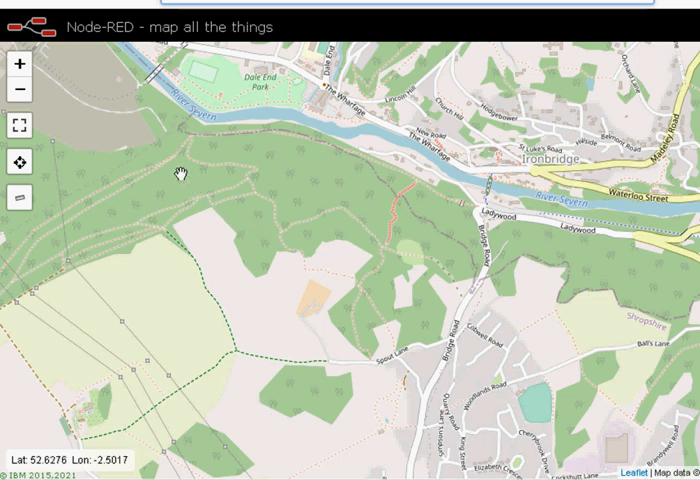
- Add a marker named 'test' at a spot on the worldmap via the right-click menu
{"action": "left_click", "coordinate": [180, 172]}
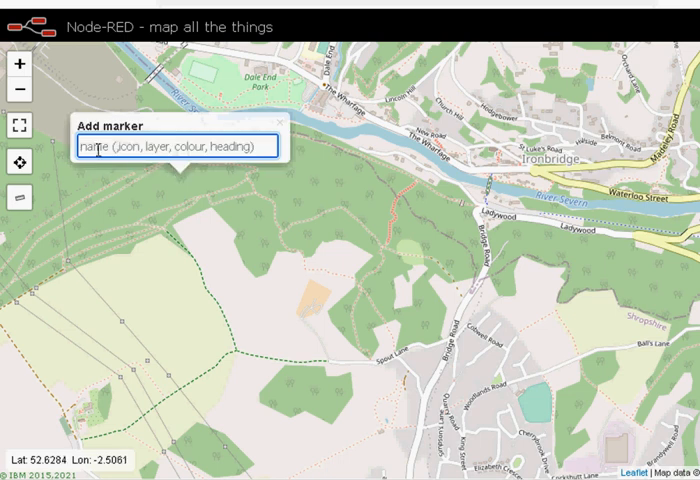
{"action": "type", "text": "test"}
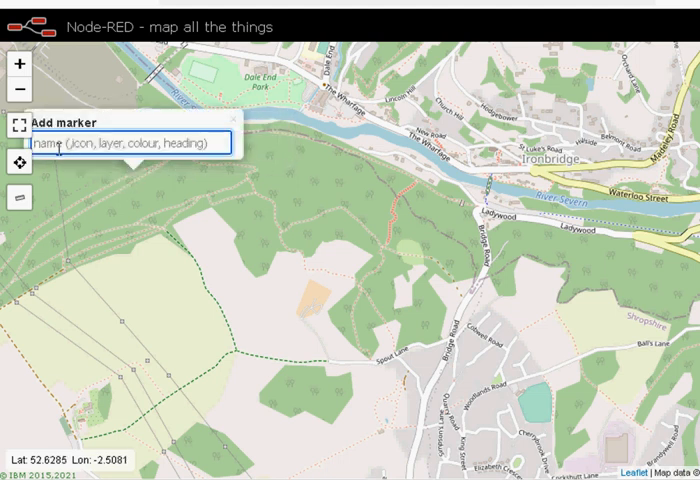
{"action": "type", "text": "tes"}
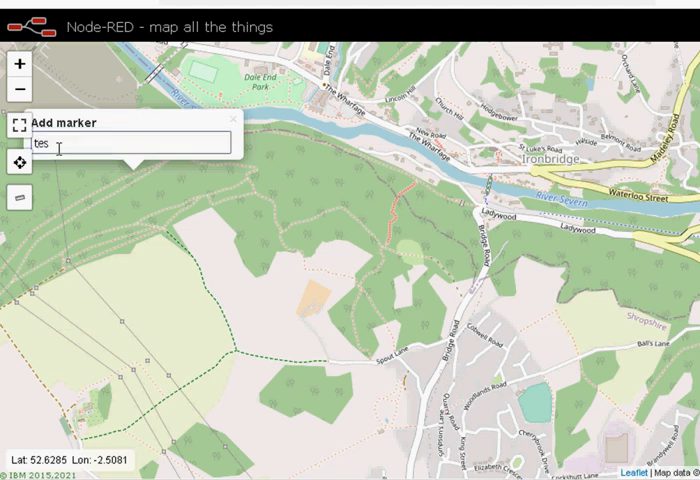
{"action": "type", "text": "t"}
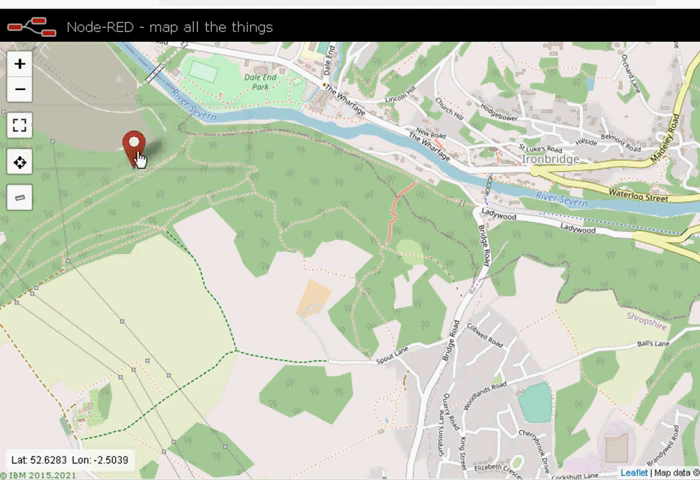
- View the test marker's details, then check its updated coordinates after moving it east
{"action": "left_click", "coordinate": [136, 144]}
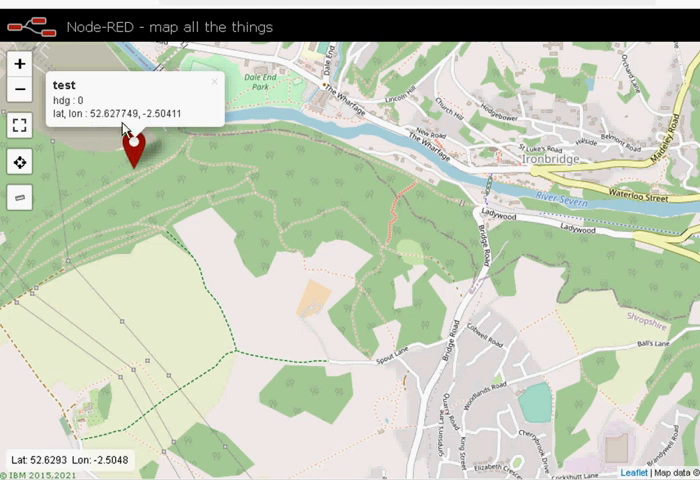
{"action": "mouse_move", "coordinate": [150, 172]}
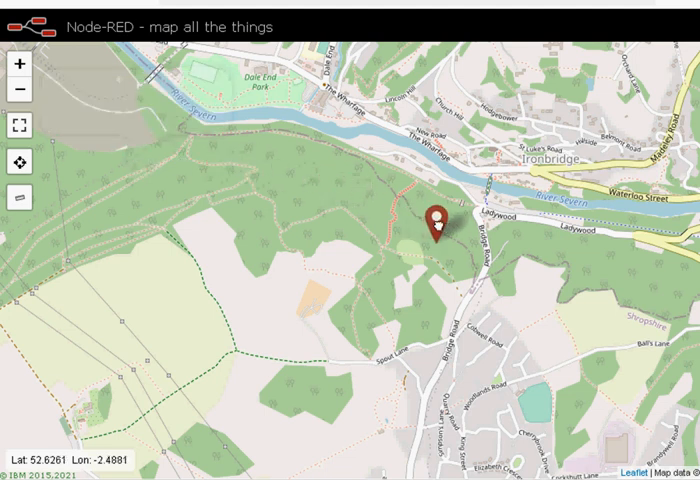
{"action": "left_click", "coordinate": [440, 224]}
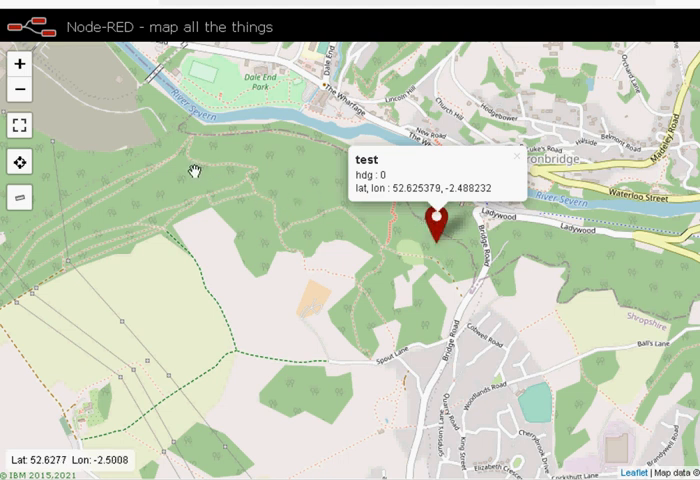
{"action": "mouse_move", "coordinate": [186, 174]}
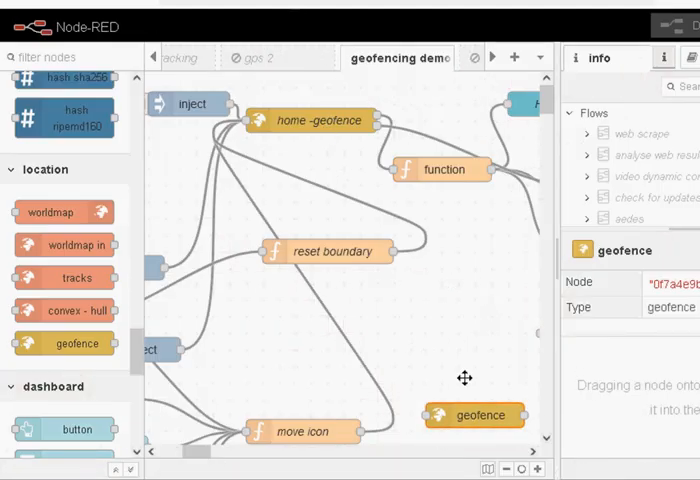
- Review the geofence node's circular zone with Action 'only points inside' and enable zone output to the WorldMap node
{"action": "left_click_drag", "start_coordinate": [476, 416], "coordinate": [460, 350]}
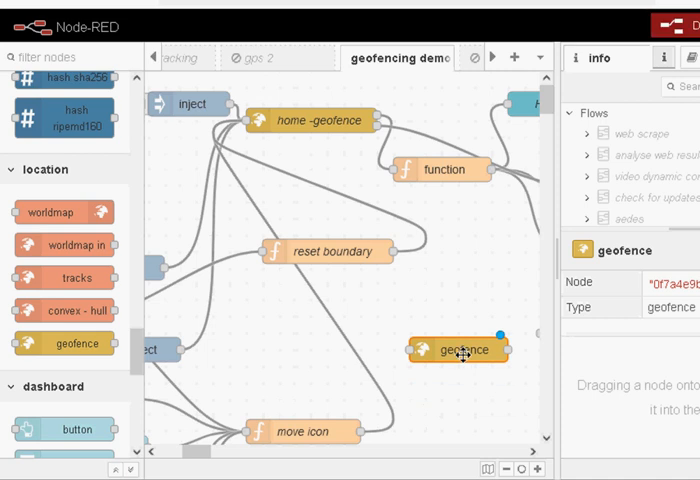
{"action": "double_click", "coordinate": [460, 348]}
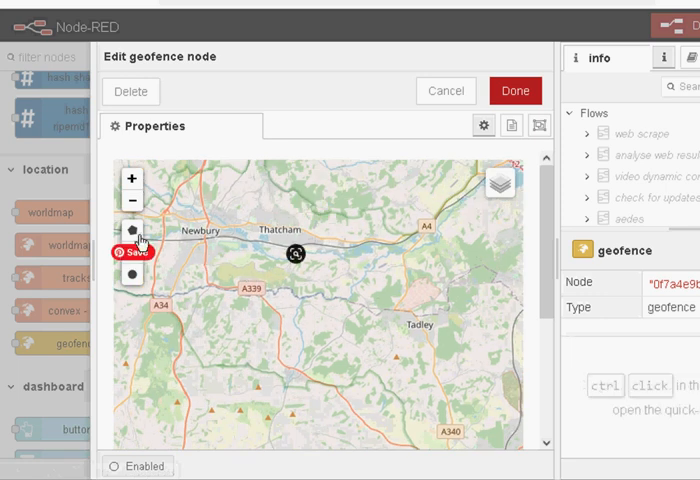
{"action": "mouse_move", "coordinate": [132, 258]}
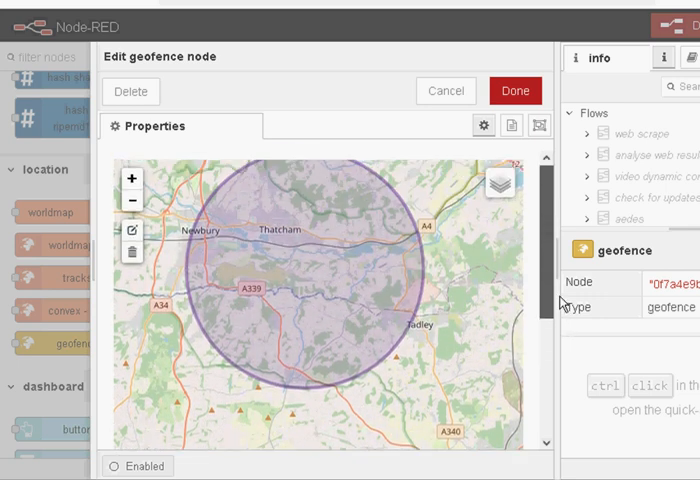
{"action": "scroll", "scroll_direction": "down", "scroll_amount": 3}
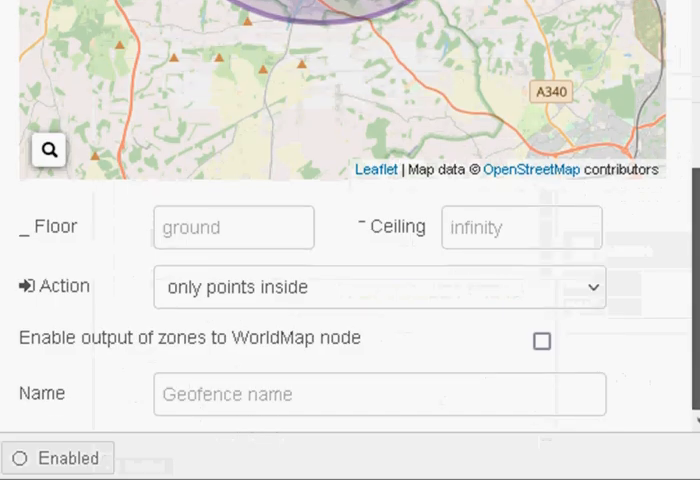
{"action": "left_click", "coordinate": [378, 288]}
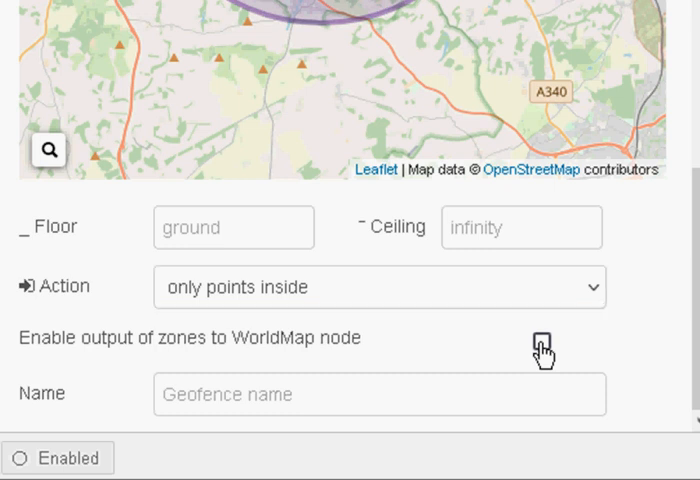
{"action": "left_click", "coordinate": [542, 340]}
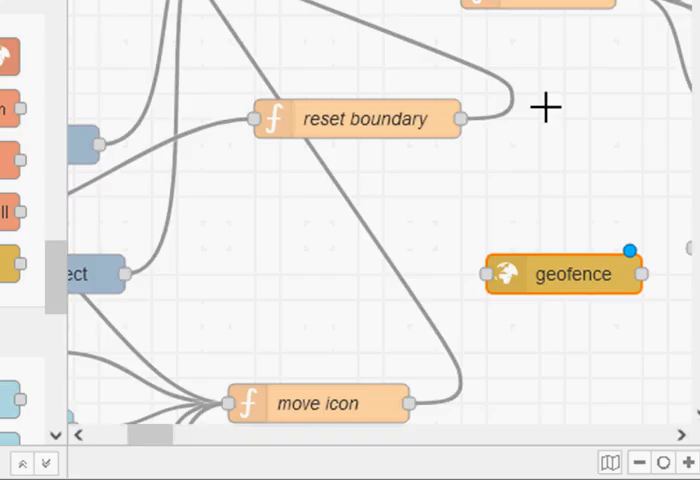
{"action": "mouse_move", "coordinate": [538, 180]}
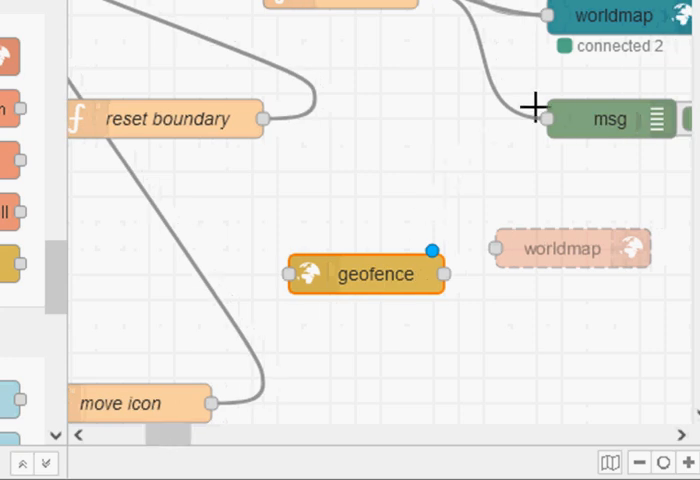
{"action": "mouse_move", "coordinate": [560, 250]}
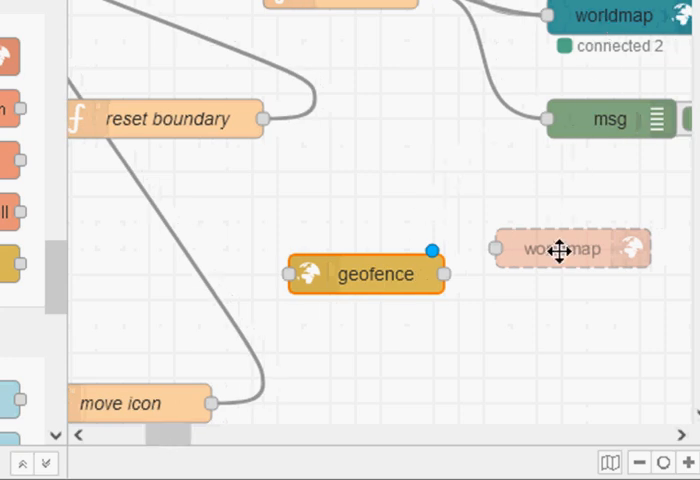
- Position the worldmap node to the right of the geofence node on the canvas
{"action": "left_click_drag", "start_coordinate": [570, 248], "coordinate": [570, 220]}
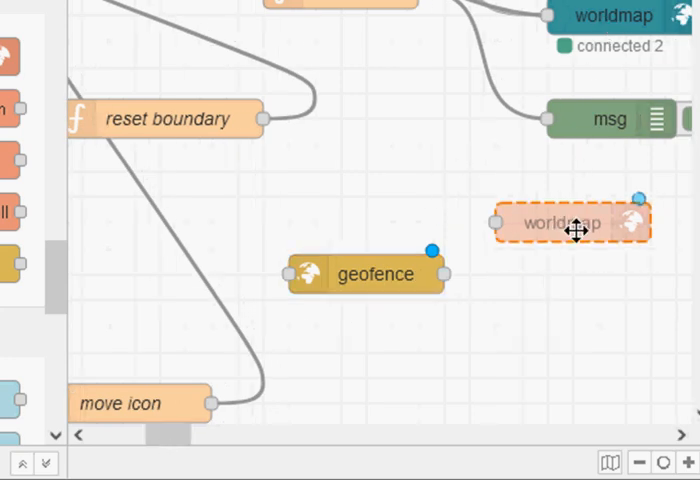
{"action": "mouse_move", "coordinate": [624, 142]}
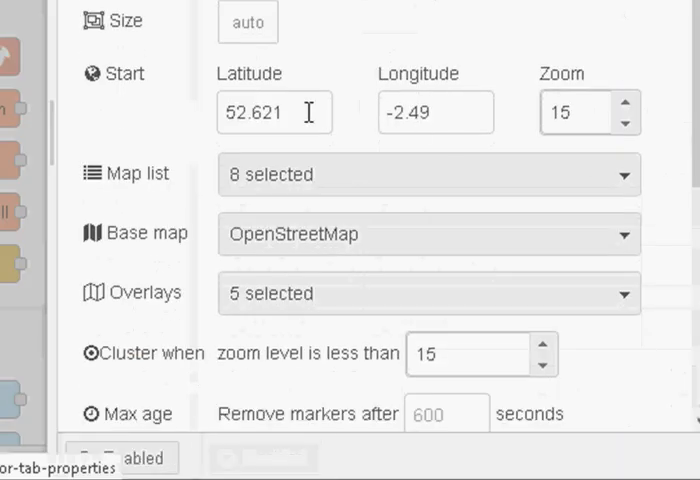
- Look over the worldmap node settings: start latitude 52.621, longitude -2.49, zoom 15, map list, lock, co-ordinates and Web Path
{"action": "left_click", "coordinate": [450, 112]}
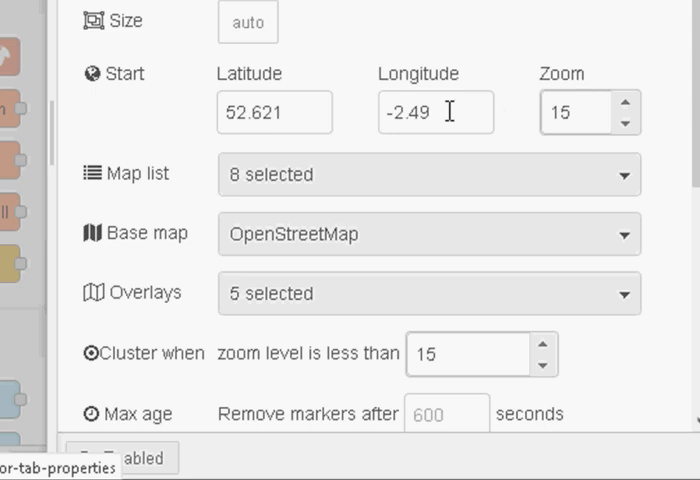
{"action": "mouse_move", "coordinate": [688, 210]}
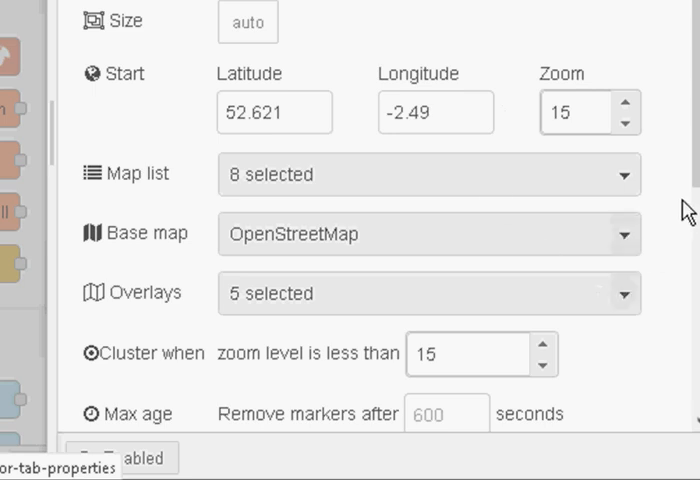
{"action": "scroll", "scroll_direction": "down", "scroll_amount": 3}
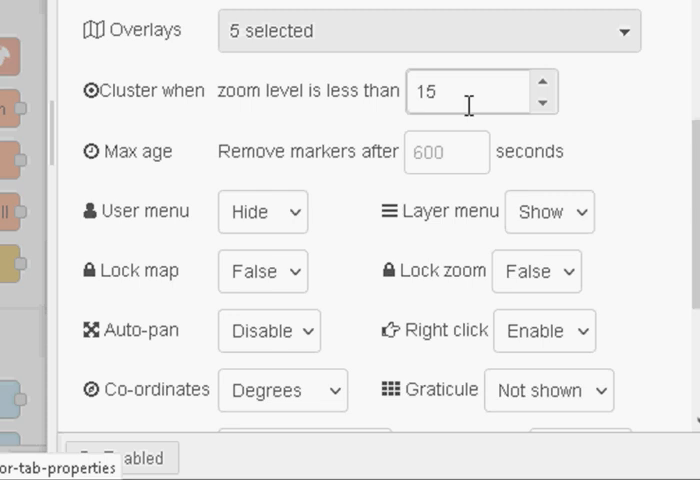
{"action": "scroll", "scroll_direction": "up", "scroll_amount": 3}
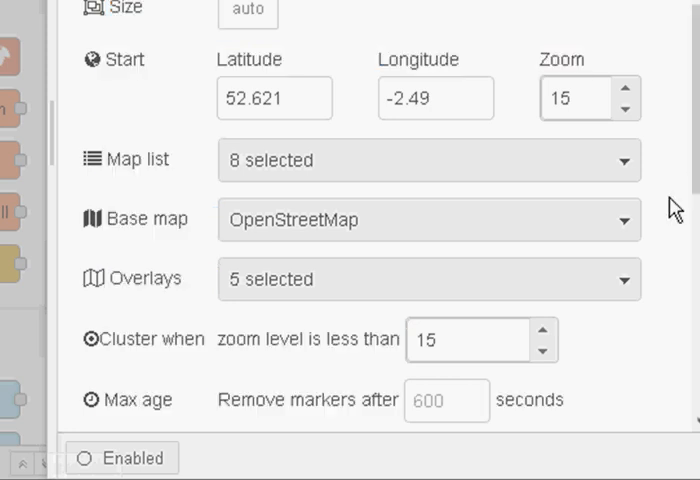
{"action": "scroll", "scroll_direction": "down", "scroll_amount": 3}
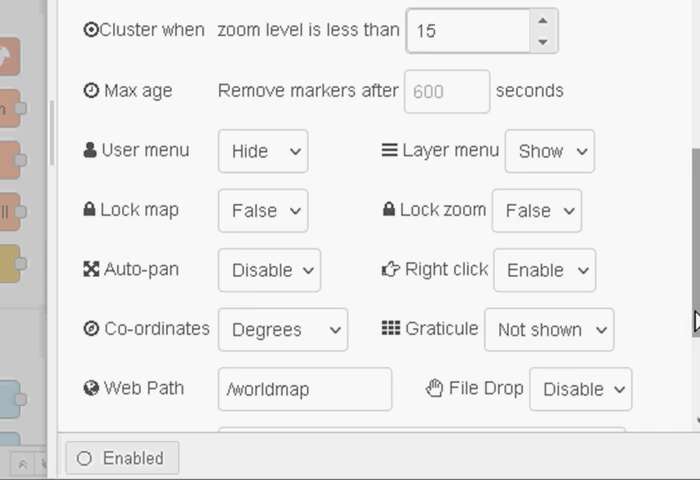
{"action": "mouse_move", "coordinate": [544, 200]}
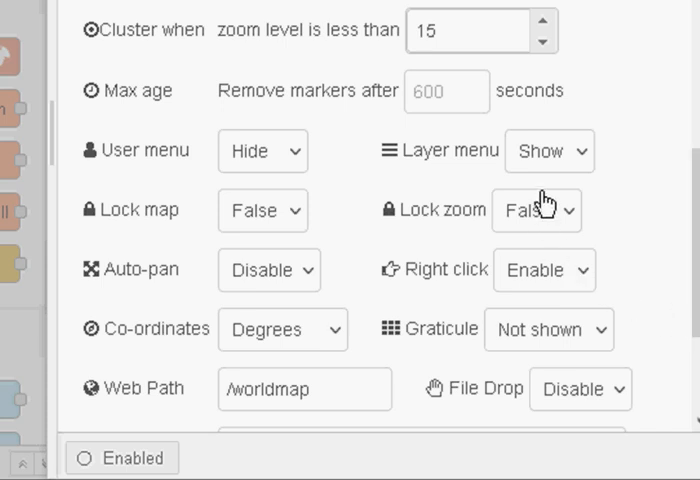
{"action": "mouse_move", "coordinate": [550, 164]}
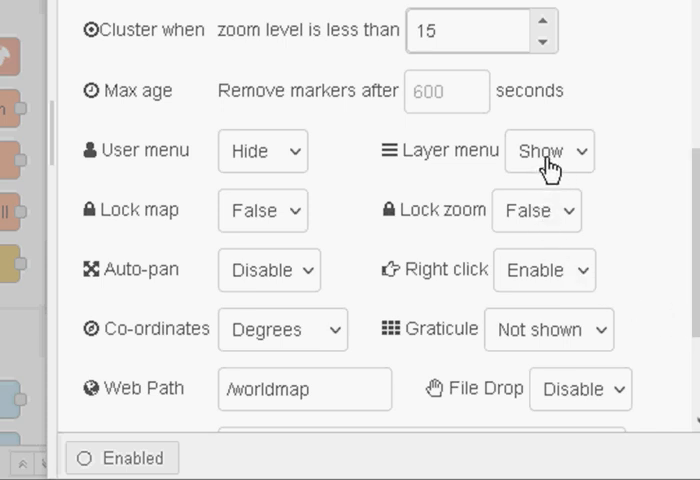
{"action": "mouse_move", "coordinate": [288, 236]}
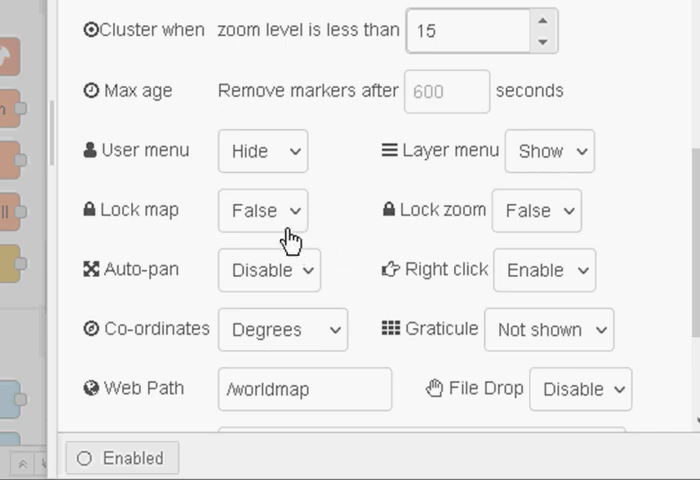
{"action": "mouse_move", "coordinate": [304, 344]}
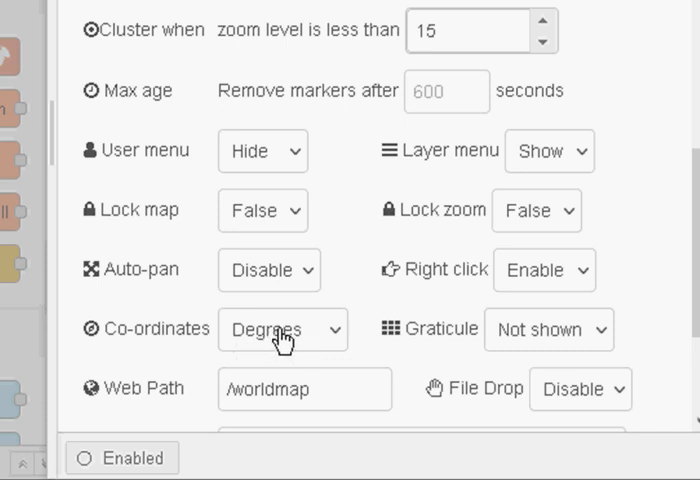
{"action": "mouse_move", "coordinate": [544, 288]}
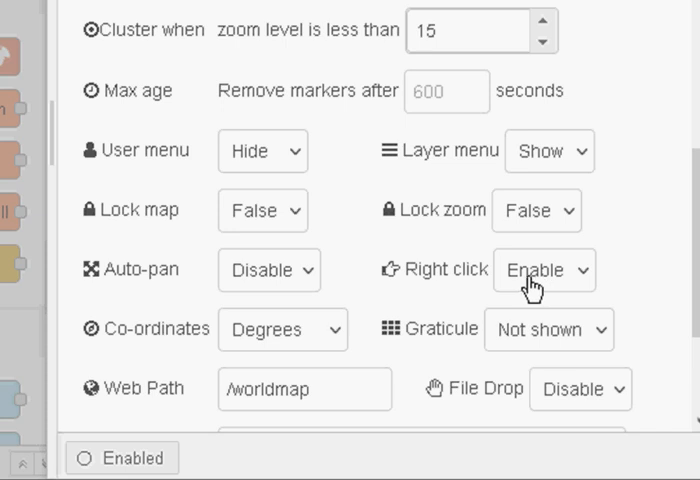
{"action": "mouse_move", "coordinate": [532, 290]}
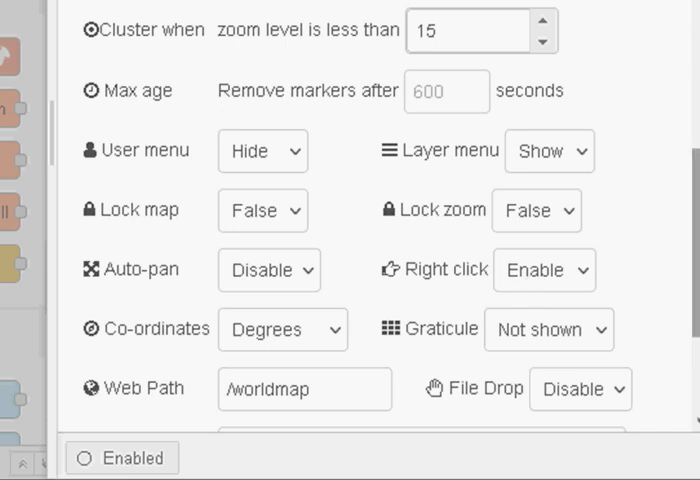
{"action": "scroll", "scroll_direction": "down", "scroll_amount": 3}
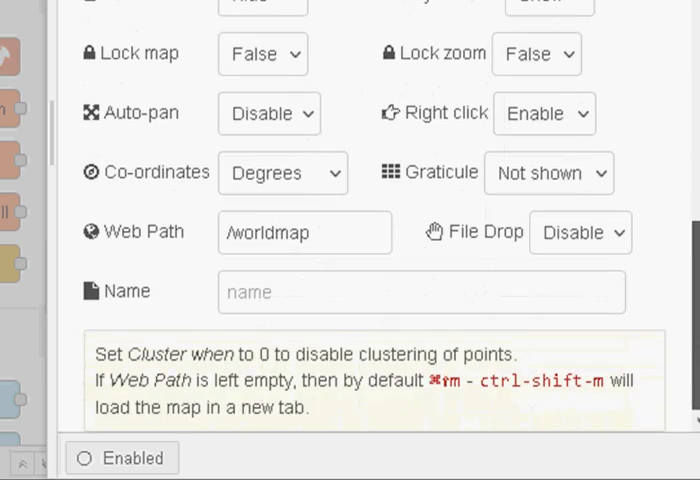
{"action": "scroll", "scroll_direction": "up", "scroll_amount": 3}
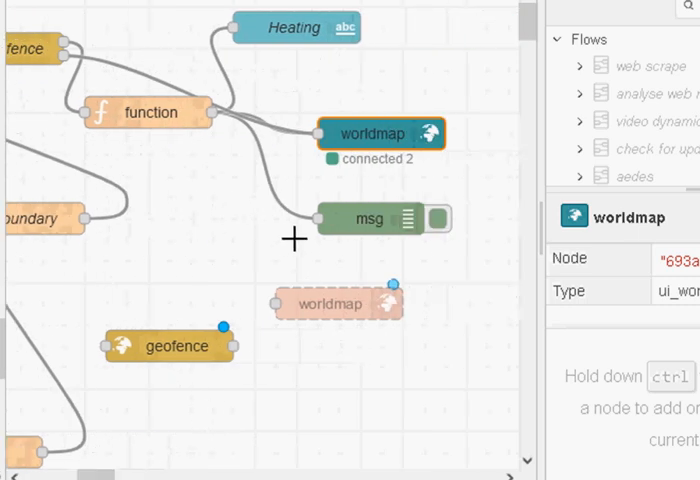
{"action": "mouse_move", "coordinate": [132, 464]}
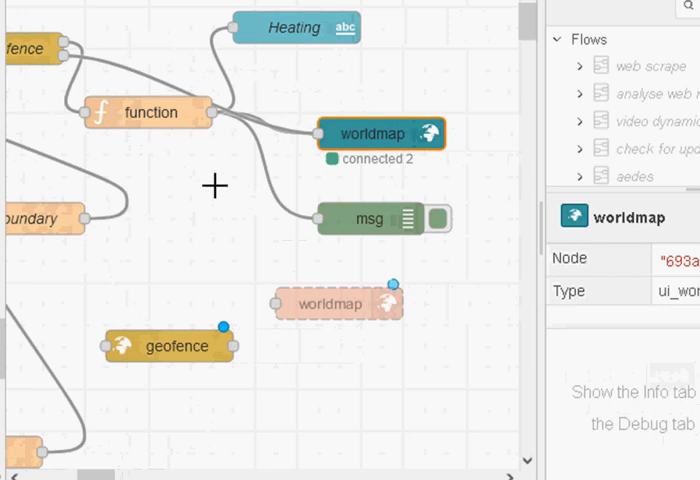
{"action": "mouse_move", "coordinate": [236, 140]}
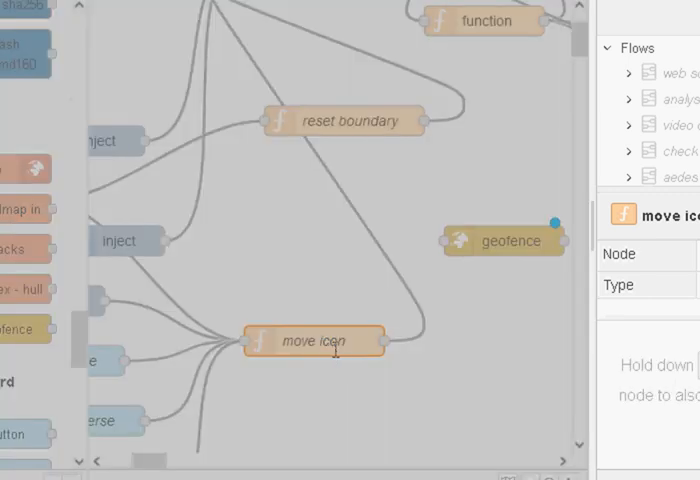
{"action": "double_click", "coordinate": [312, 340]}
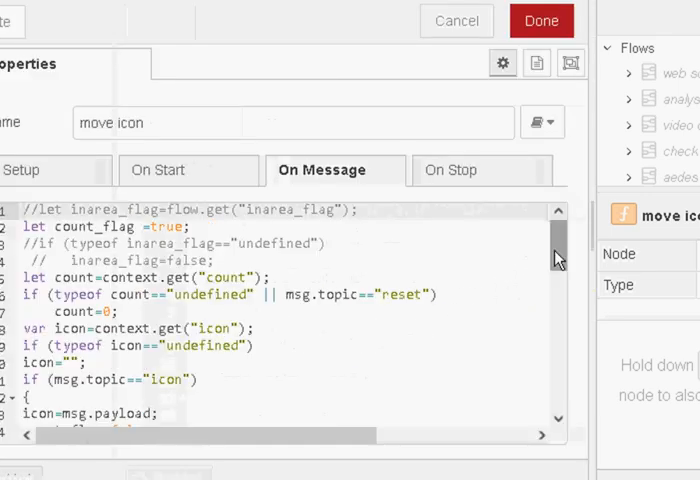
{"action": "scroll", "scroll_direction": "down", "scroll_amount": 3}
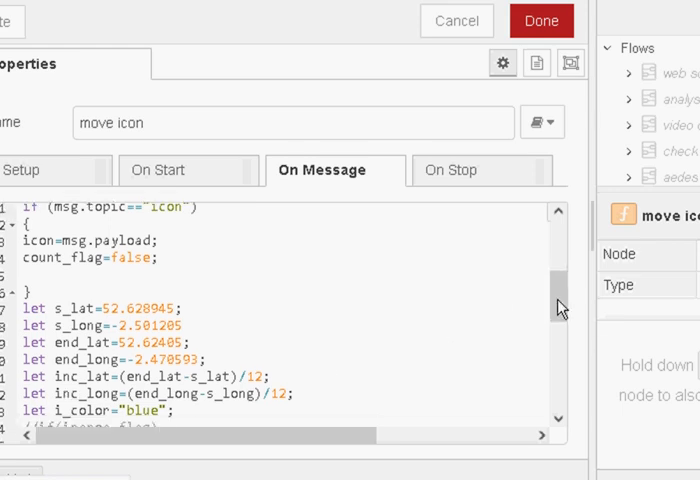
{"action": "scroll", "scroll_direction": "down", "scroll_amount": 3}
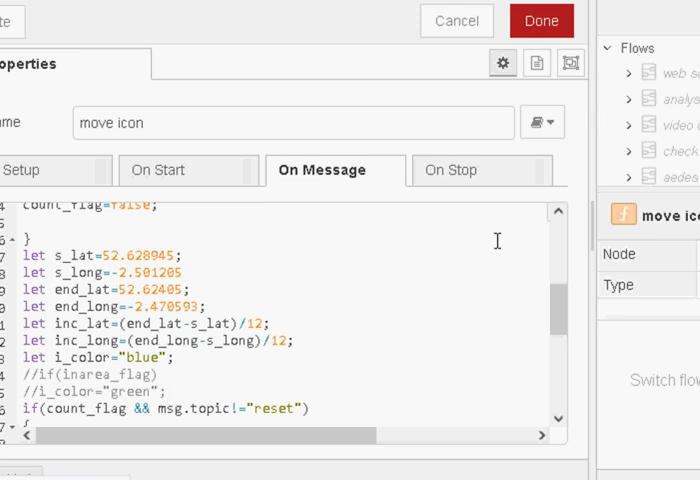
{"action": "left_click", "coordinate": [540, 20]}
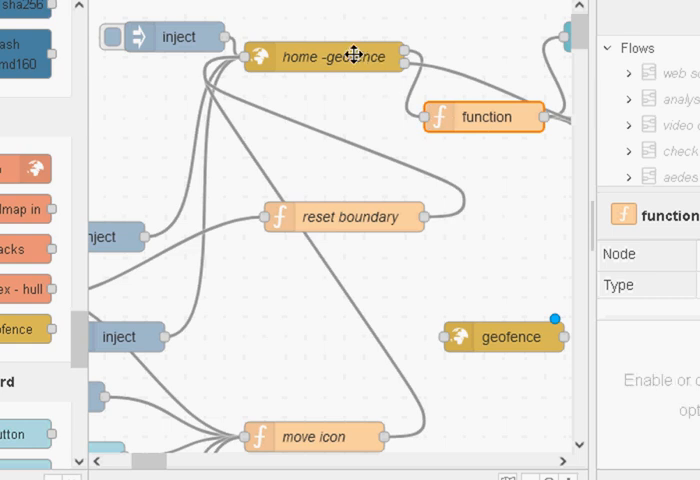
{"action": "mouse_move", "coordinate": [400, 60]}
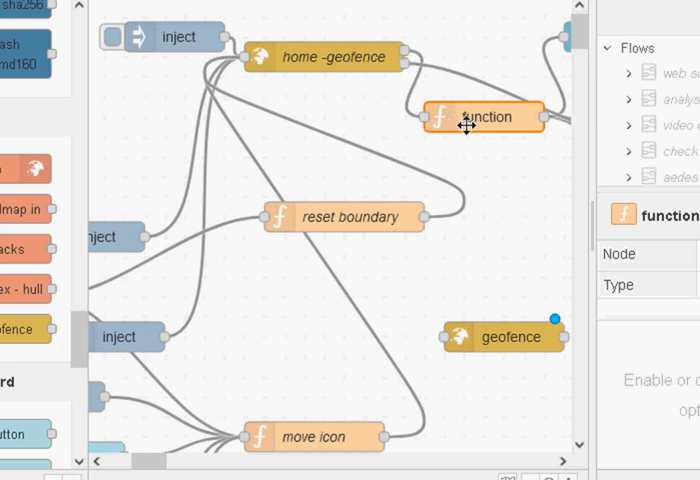
{"action": "double_click", "coordinate": [490, 116]}
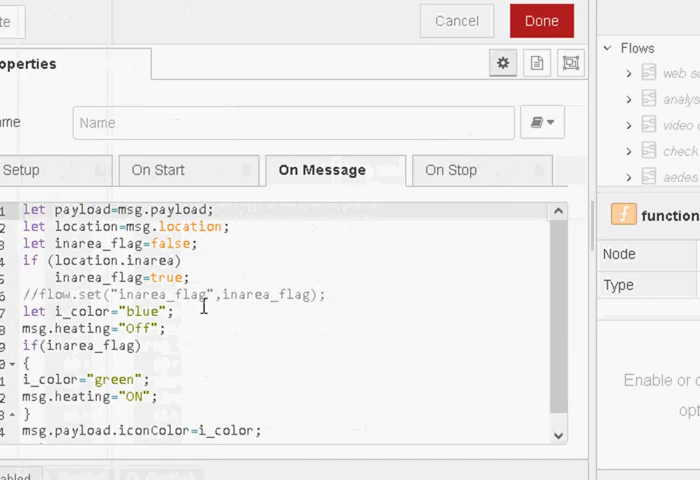
{"action": "scroll", "scroll_direction": "down", "scroll_amount": 3}
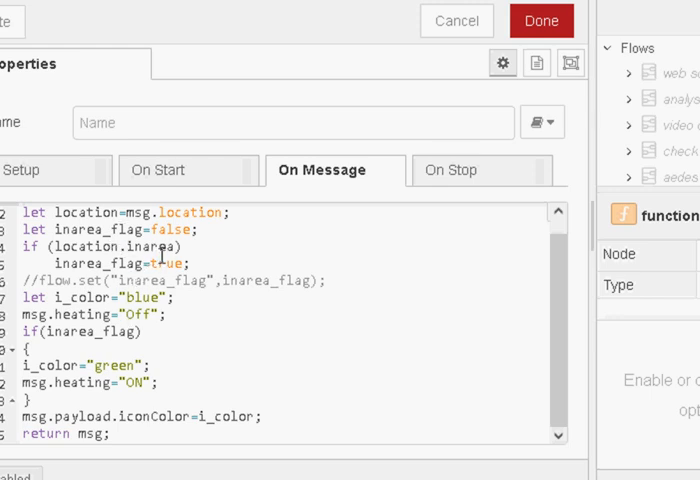
{"action": "left_click", "coordinate": [148, 264]}
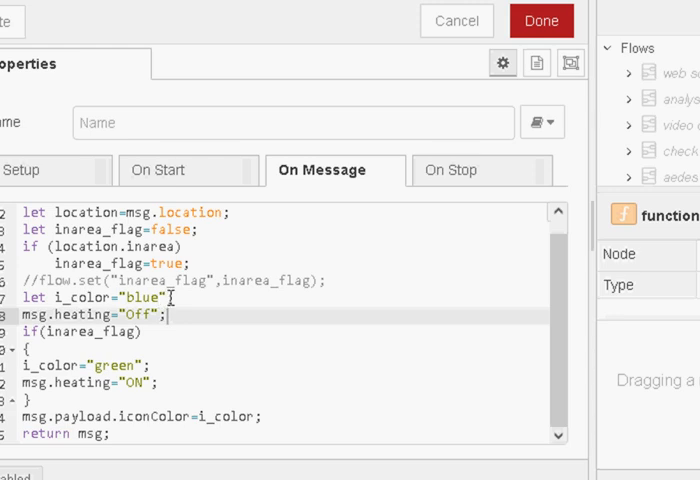
{"action": "left_click", "coordinate": [540, 20]}
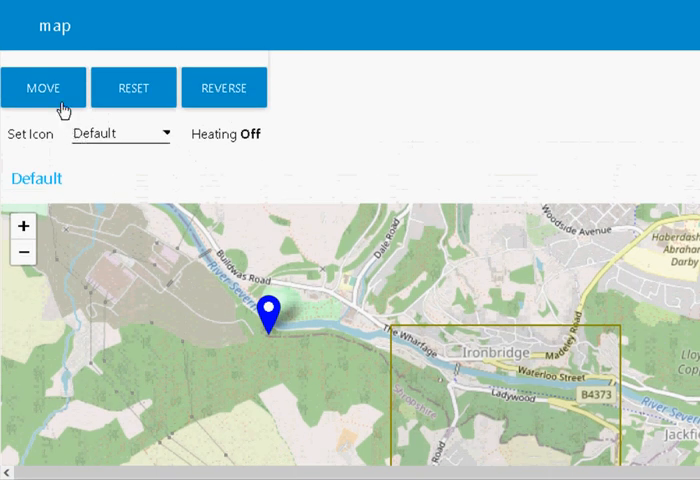
- Step the marker into the geofence with MOVE so it turns green with heating ON, then past it
{"action": "left_click", "coordinate": [44, 88]}
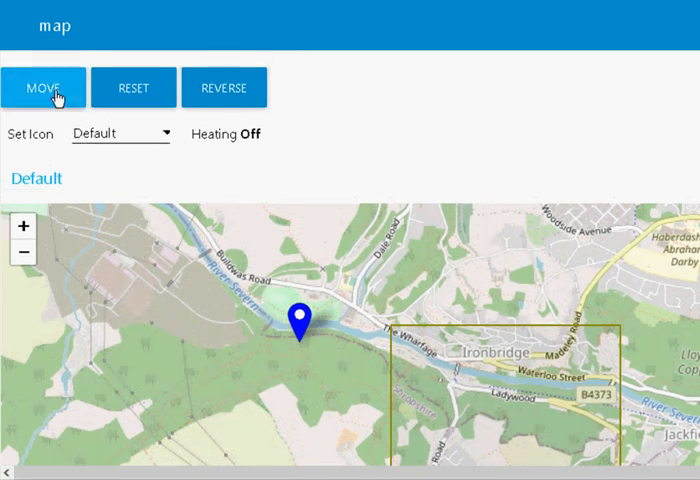
{"action": "left_click", "coordinate": [44, 88]}
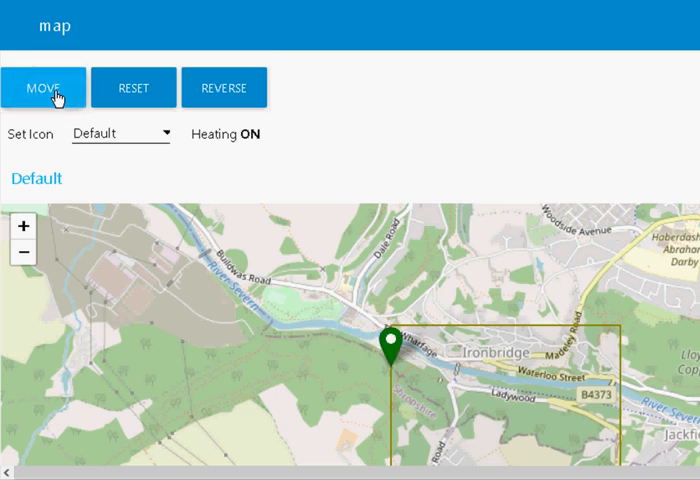
{"action": "mouse_move", "coordinate": [244, 164]}
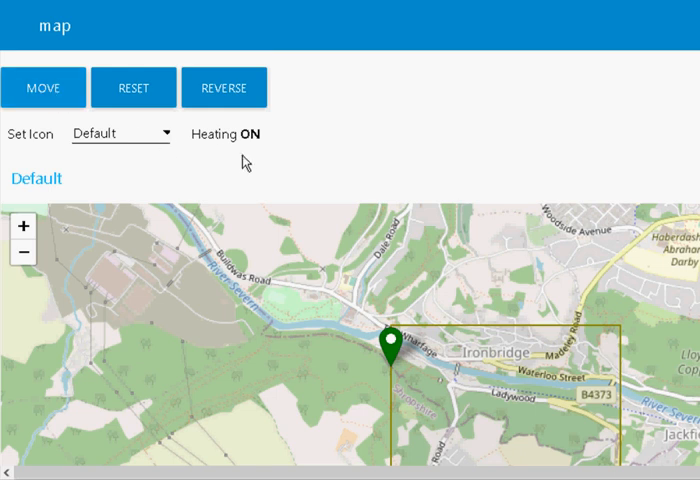
{"action": "left_click", "coordinate": [44, 88]}
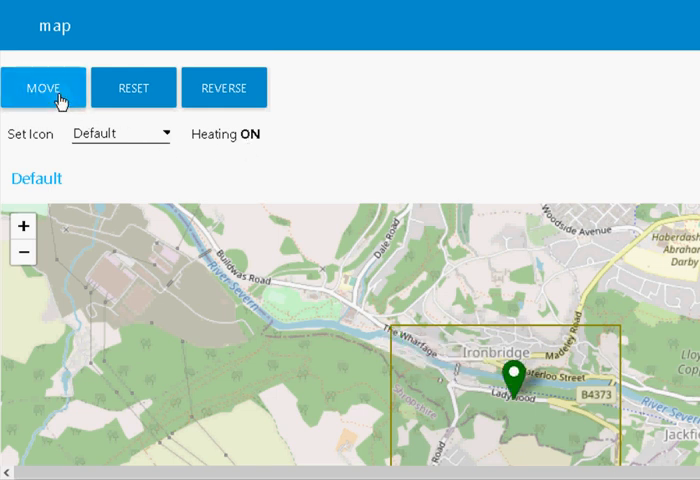
{"action": "left_click", "coordinate": [44, 88]}
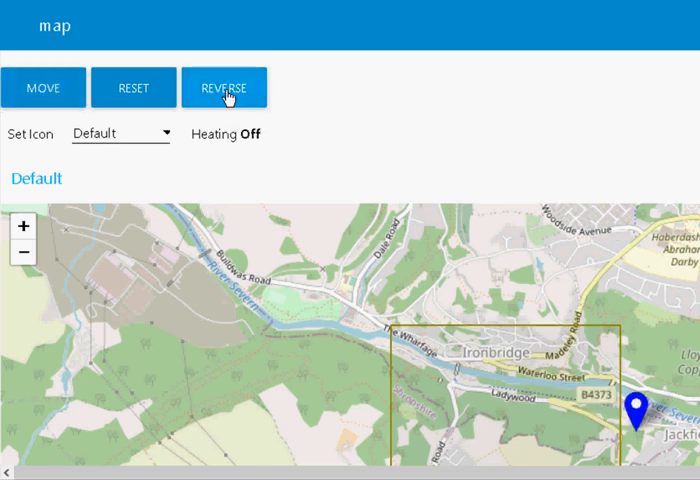
- Bring the marker back out with REVERSE so it turns blue with Heating Off
{"action": "left_click", "coordinate": [224, 88]}
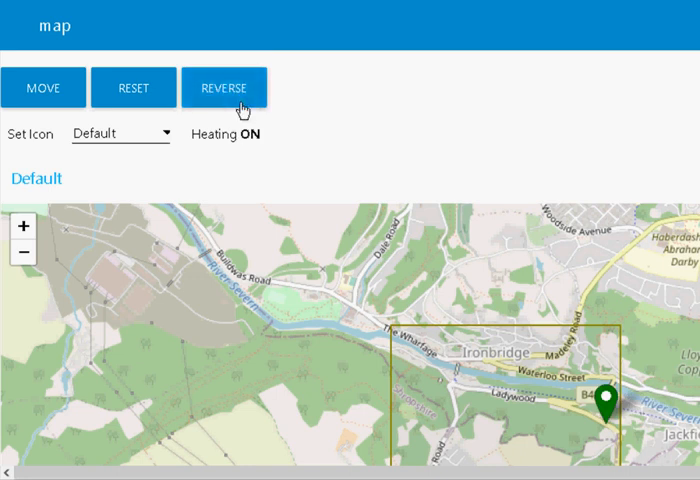
{"action": "left_click", "coordinate": [224, 88]}
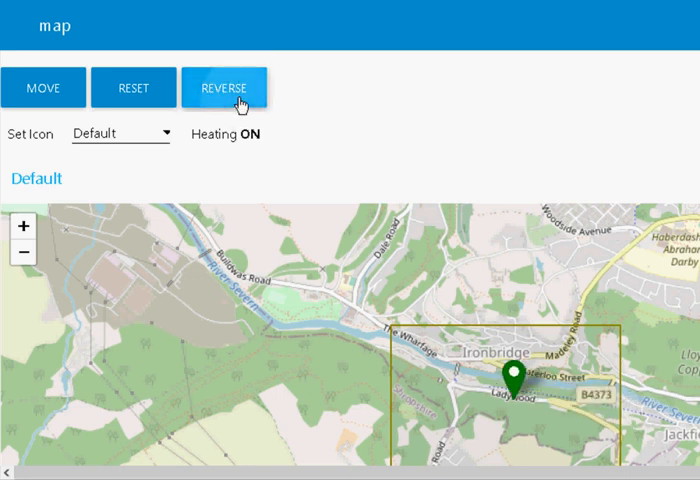
{"action": "left_click", "coordinate": [228, 88]}
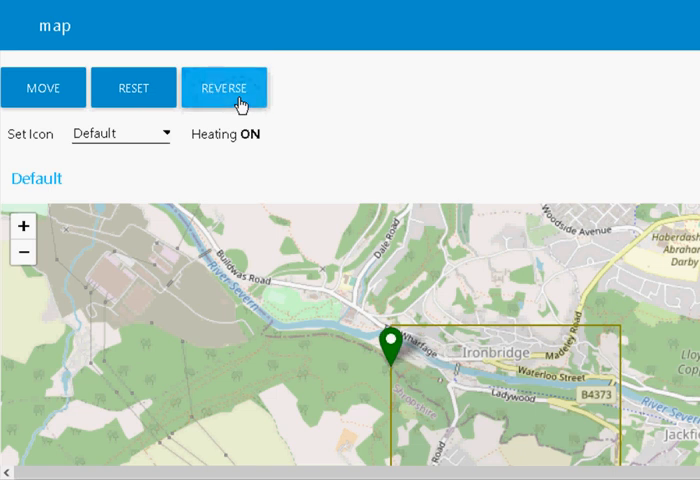
{"action": "left_click", "coordinate": [224, 88]}
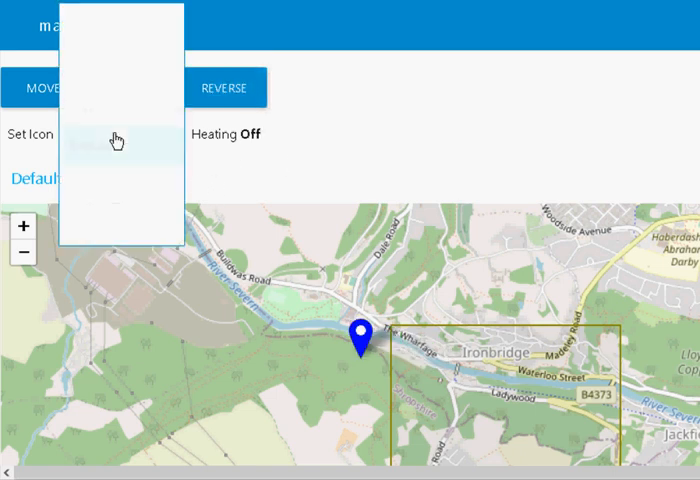
- Set the marker icon to helicopter and then to Ship from the Set Icon dropdown
{"action": "left_click", "coordinate": [116, 140]}
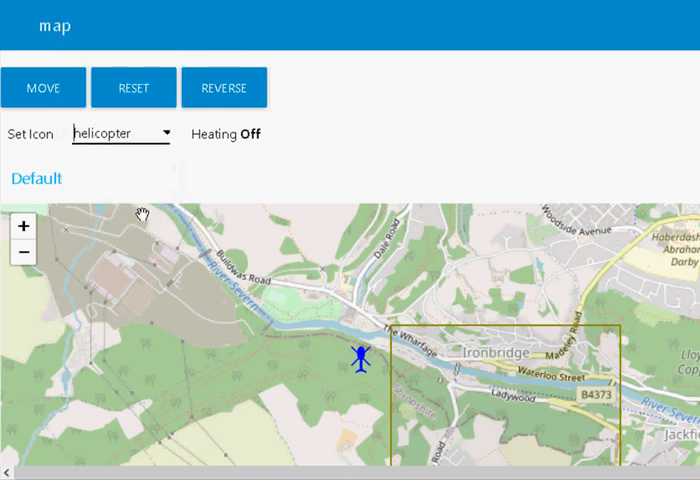
{"action": "left_click", "coordinate": [120, 132]}
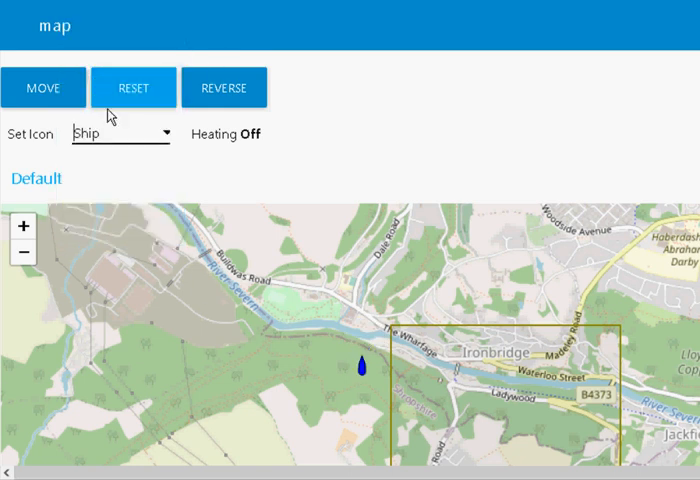
{"action": "mouse_move", "coordinate": [198, 184]}
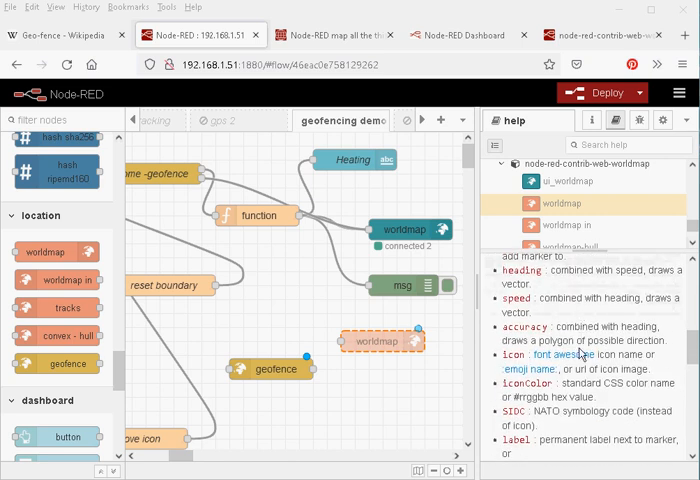
{"action": "mouse_move", "coordinate": [558, 356]}
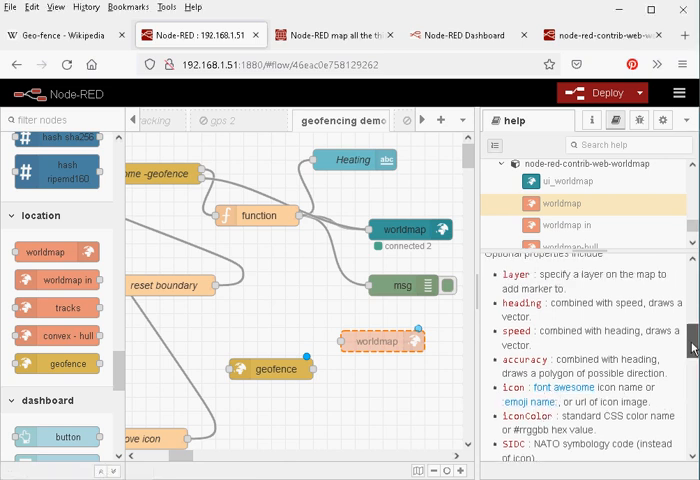
- Show the node-red-contrib-web-worldmap library page and scroll down to its Icons section
{"action": "left_click", "coordinate": [600, 36]}
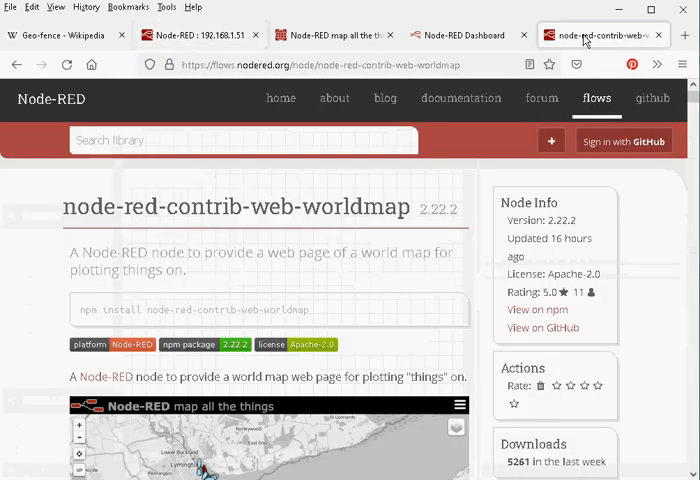
{"action": "mouse_move", "coordinate": [292, 288]}
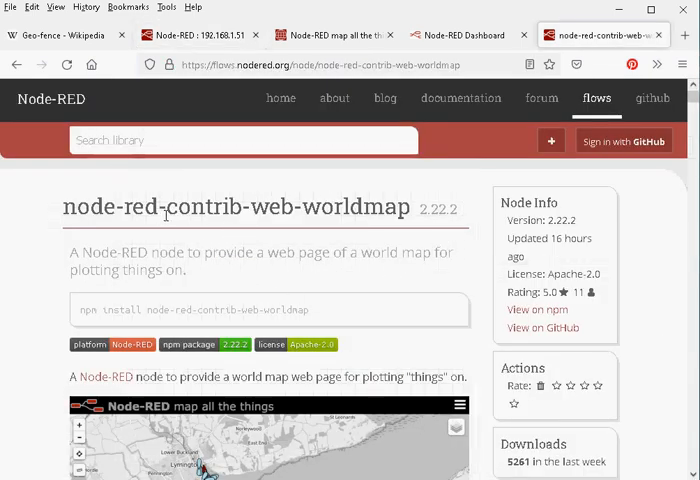
{"action": "mouse_move", "coordinate": [366, 136]}
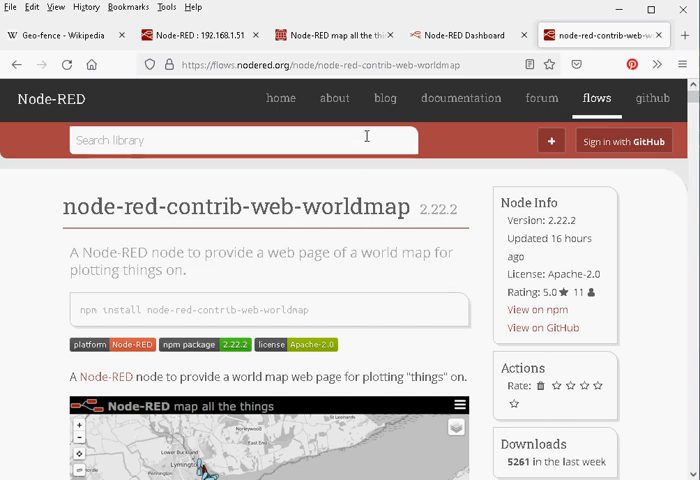
{"action": "mouse_move", "coordinate": [396, 268]}
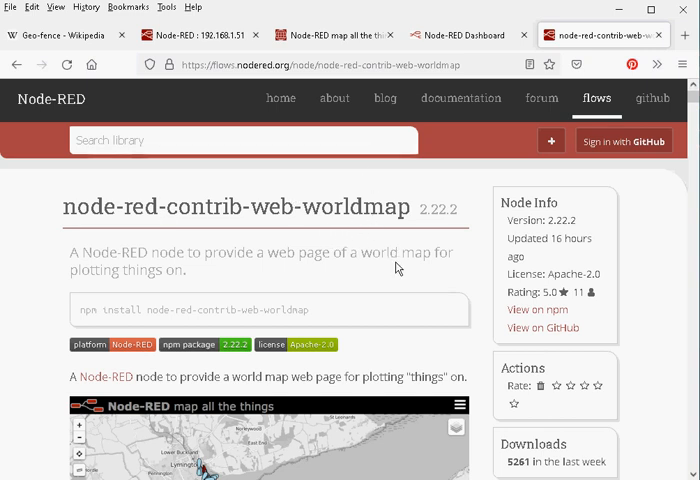
{"action": "scroll", "scroll_direction": "down", "scroll_amount": 3}
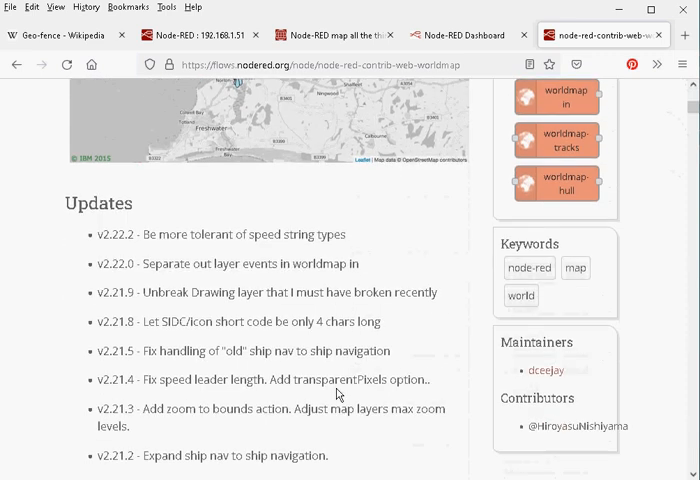
{"action": "scroll", "scroll_direction": "up", "scroll_amount": 3}
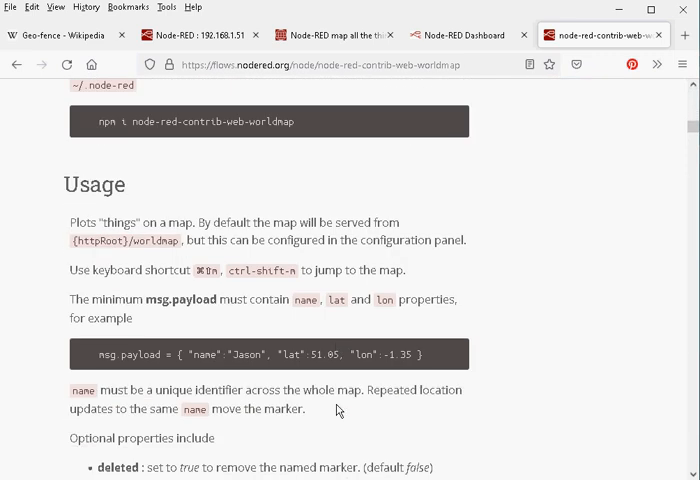
{"action": "scroll", "scroll_direction": "down", "scroll_amount": 3}
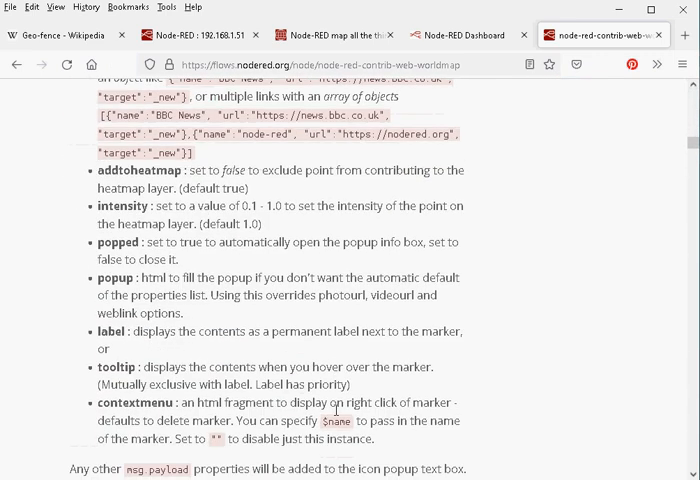
{"action": "scroll", "scroll_direction": "down", "scroll_amount": 3}
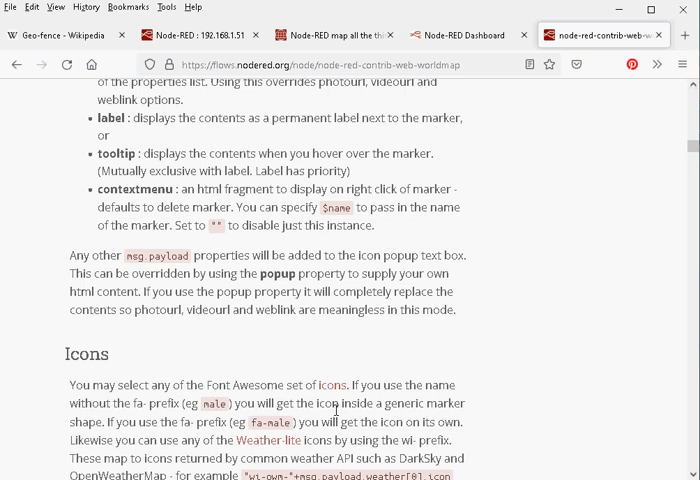
{"action": "mouse_move", "coordinate": [338, 368]}
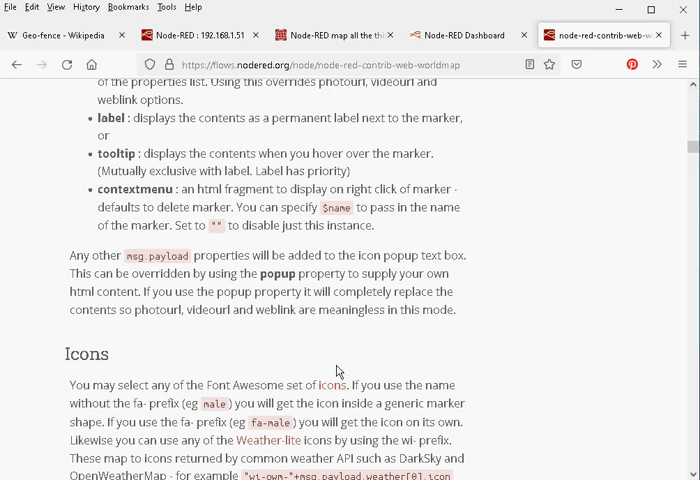
{"action": "mouse_move", "coordinate": [388, 378]}
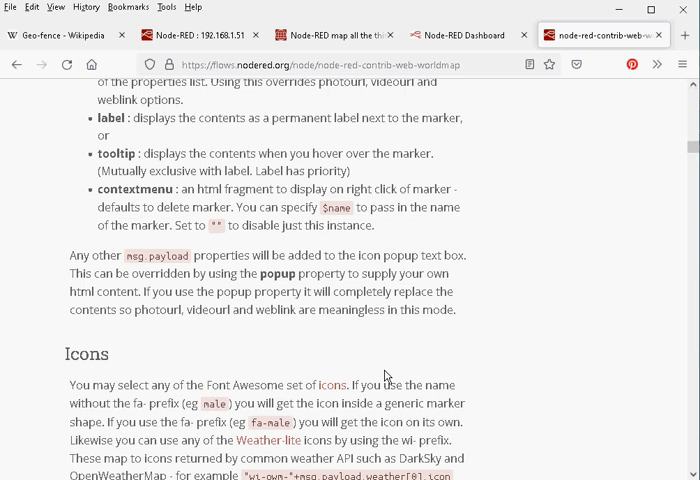